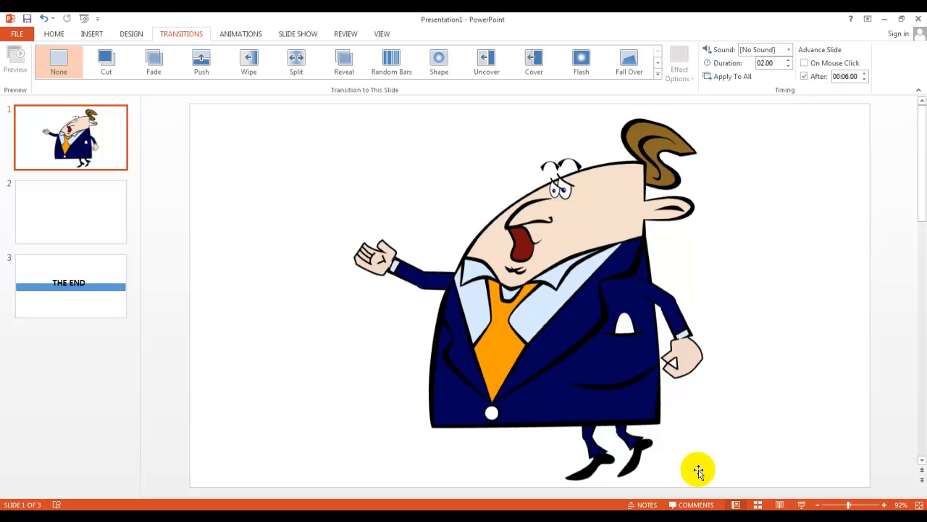
pyautogui.moveTo(86, 127)
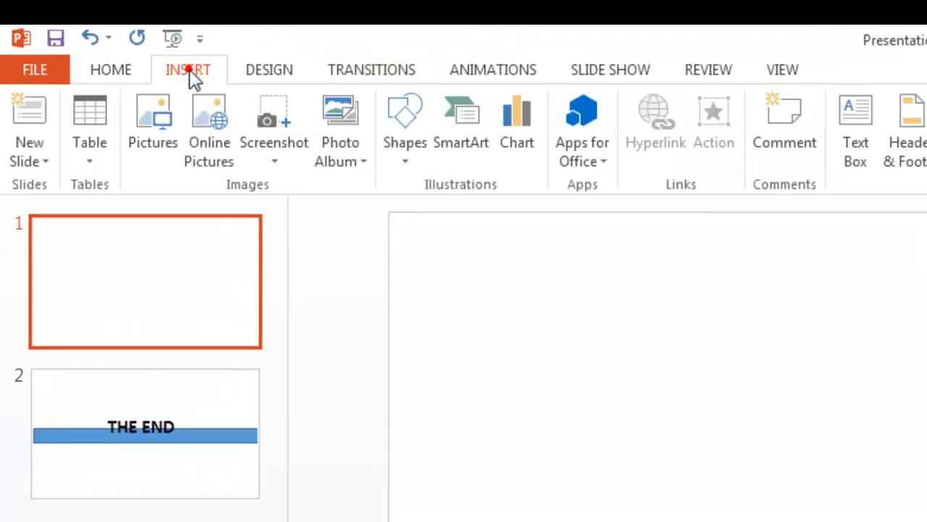
# Insert the Milton.gif cartoon businessman picture onto the blank first slide
pyautogui.click(165, 115)
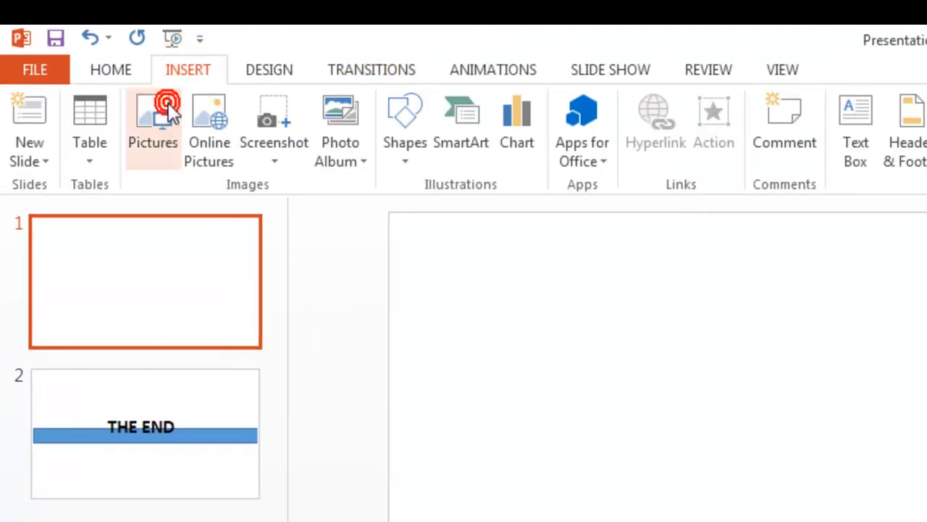
pyautogui.click(165, 116)
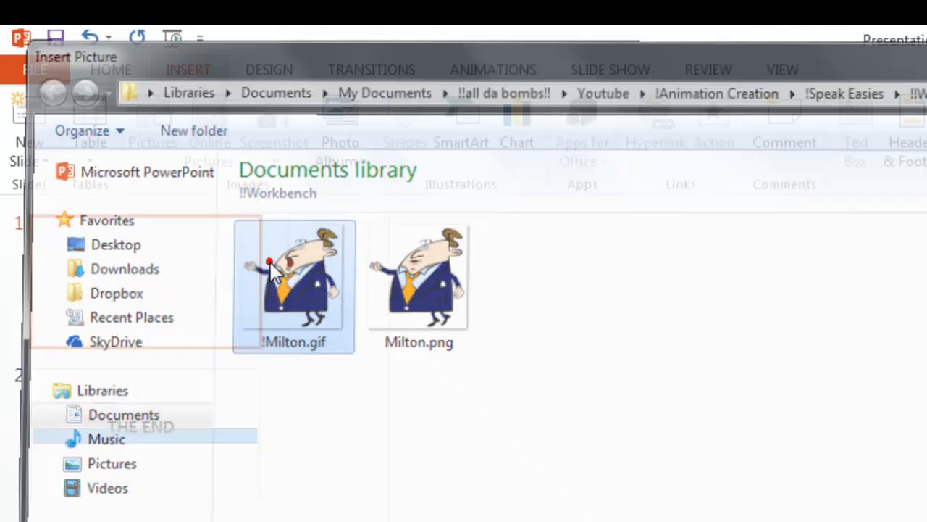
pyautogui.doubleClick(292, 282)
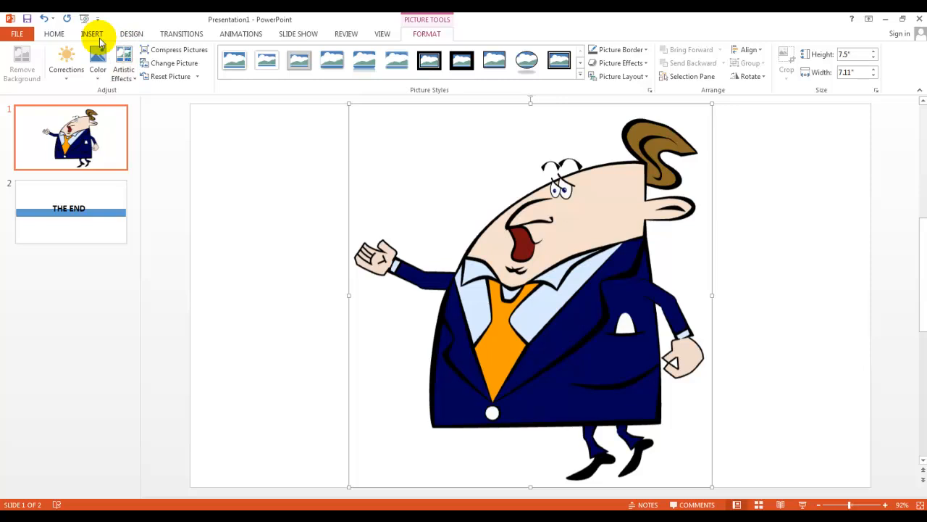
# Add an audio clip from the PC to slide 1, hidden during the show and starting automatically
pyautogui.click(93, 34)
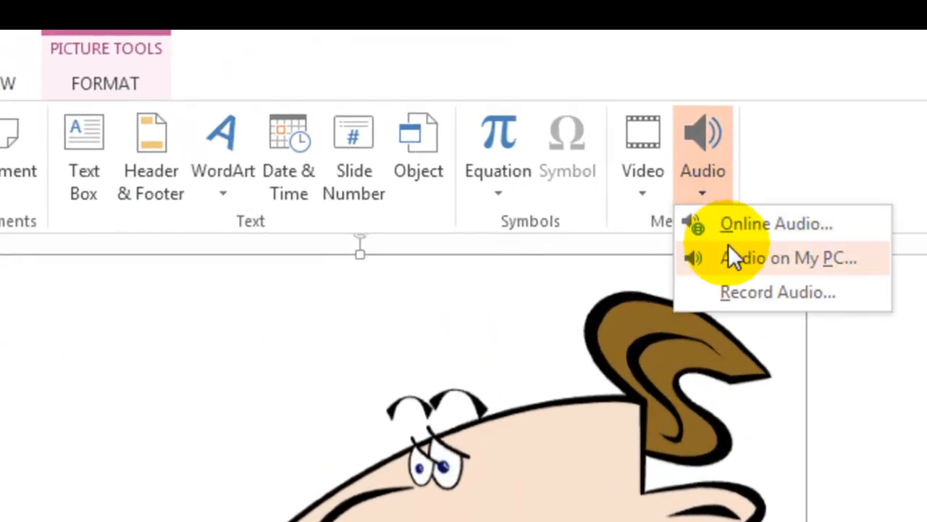
pyautogui.click(786, 258)
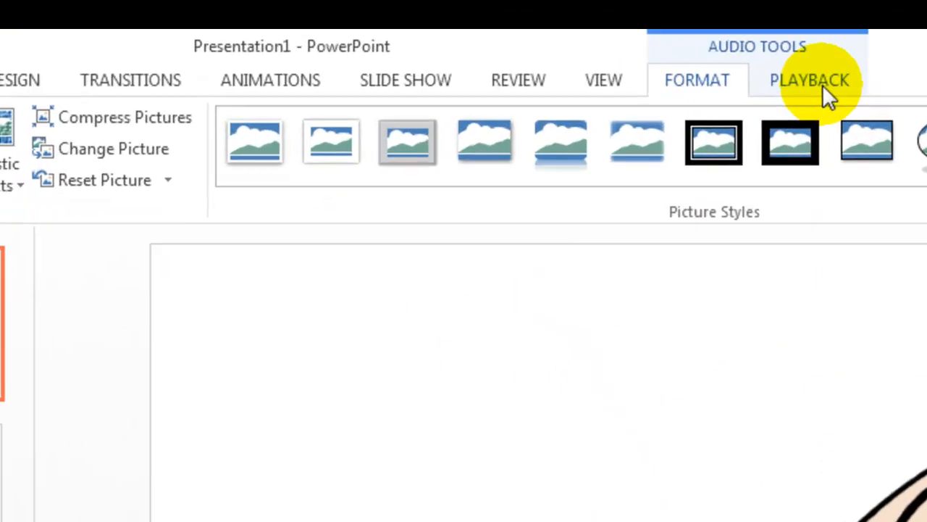
pyautogui.click(805, 79)
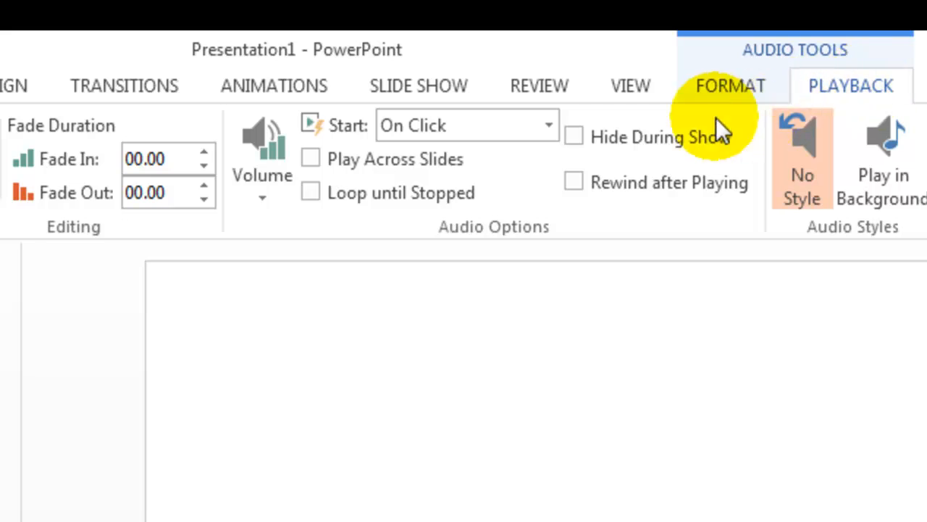
pyautogui.click(574, 136)
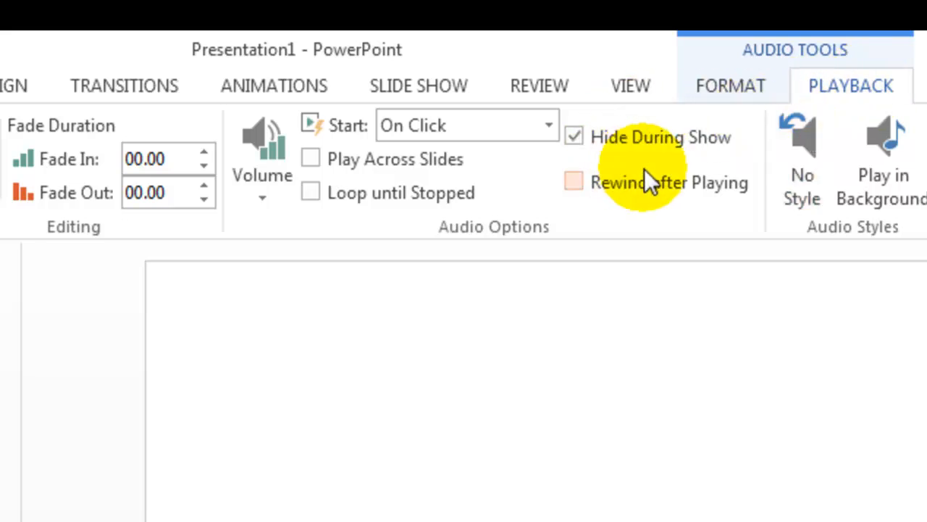
pyautogui.click(548, 124)
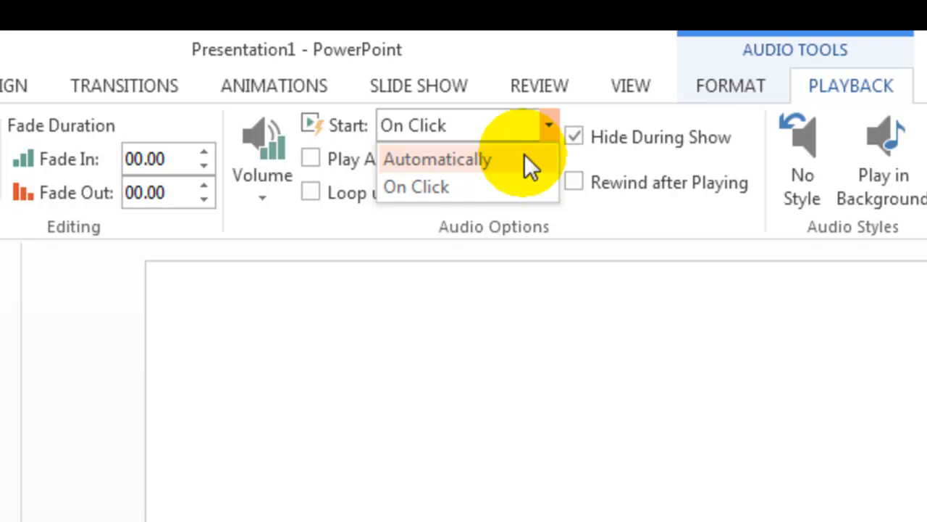
pyautogui.click(438, 160)
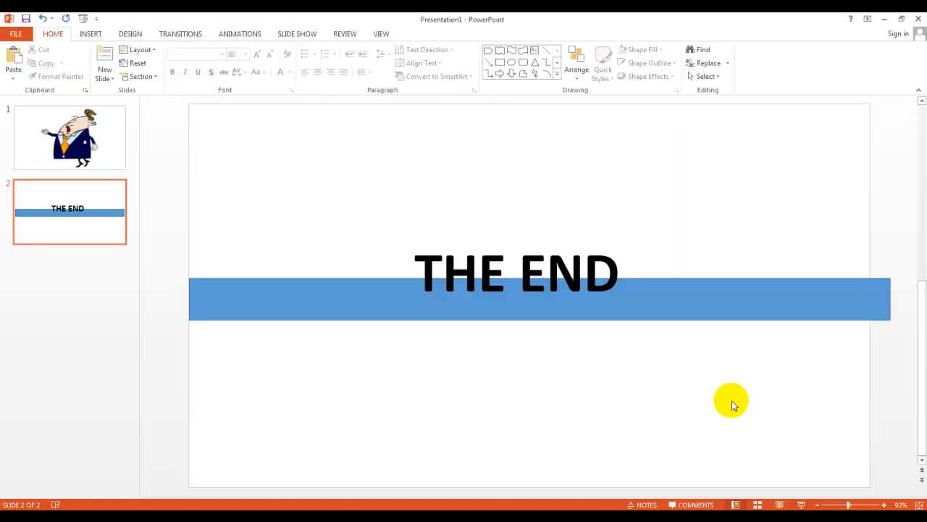
pyautogui.click(69, 137)
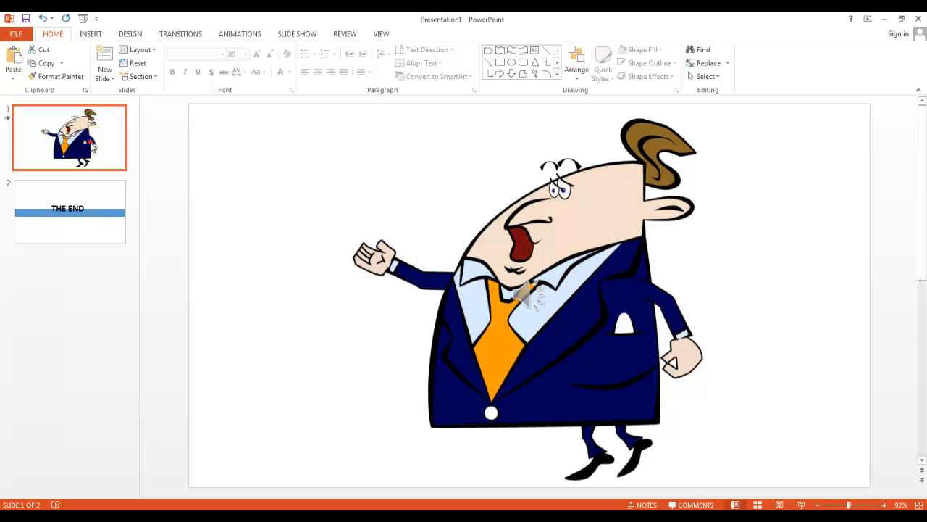
# Duplicate the character slide and move to the new copy
pyautogui.rightClick(69, 138)
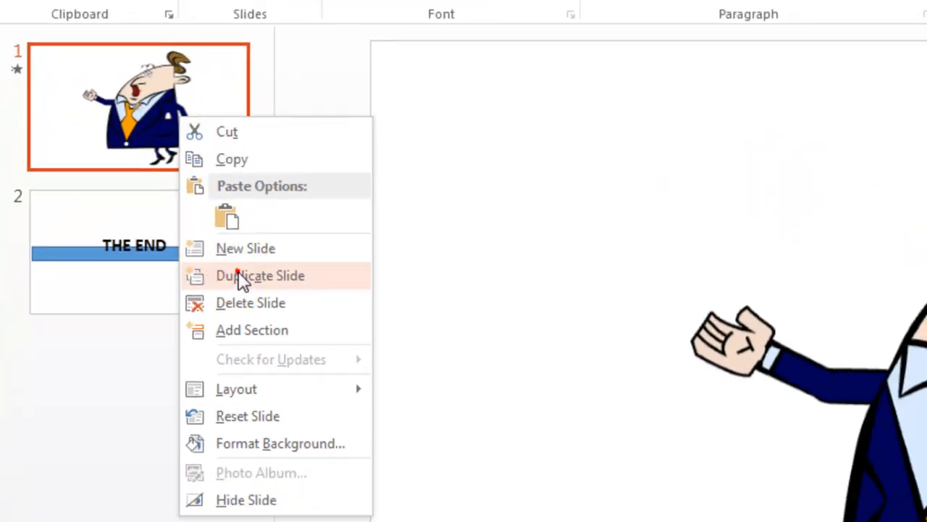
pyautogui.click(259, 276)
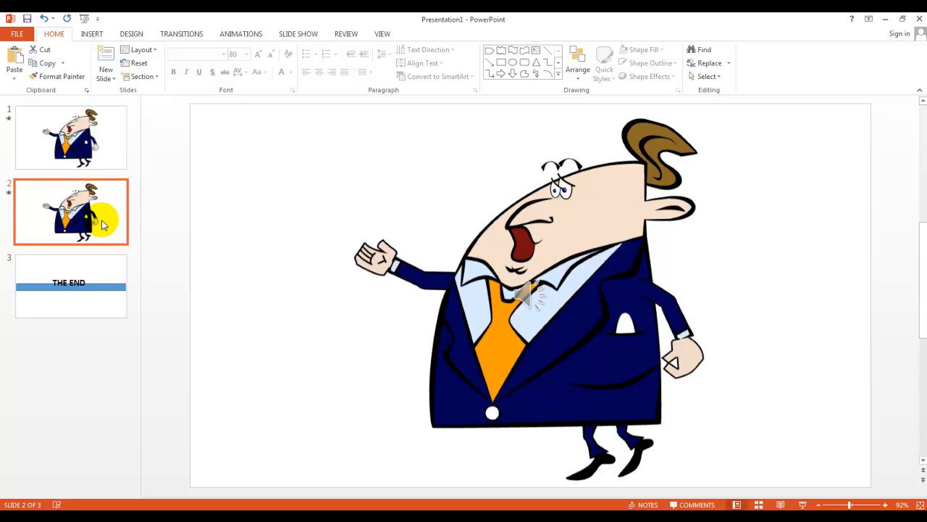
pyautogui.click(531, 295)
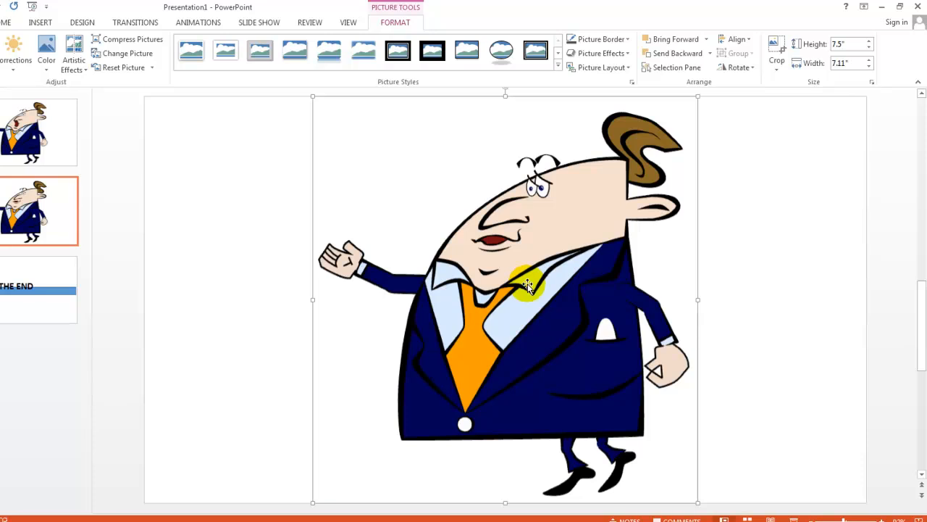
# Send the character picture on slide 2 to the back, behind the other picture
pyautogui.rightClick(529, 287)
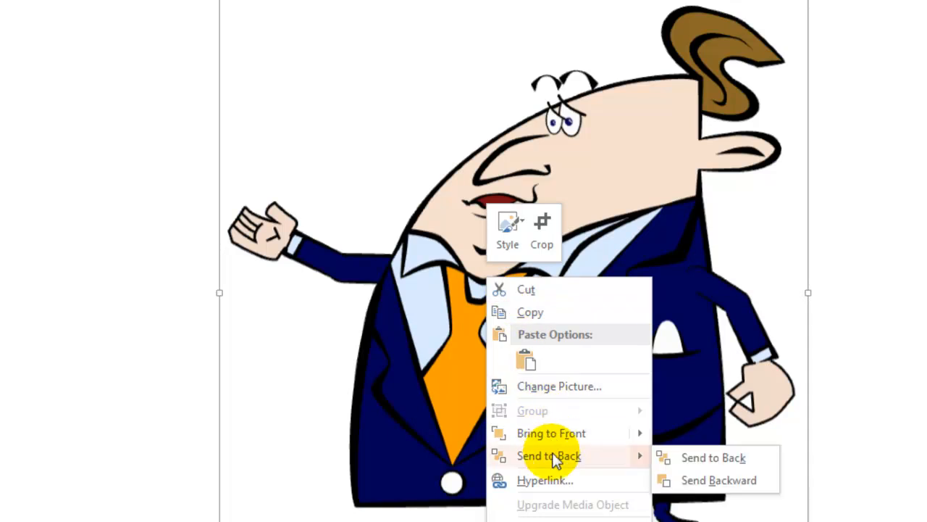
pyautogui.moveTo(713, 462)
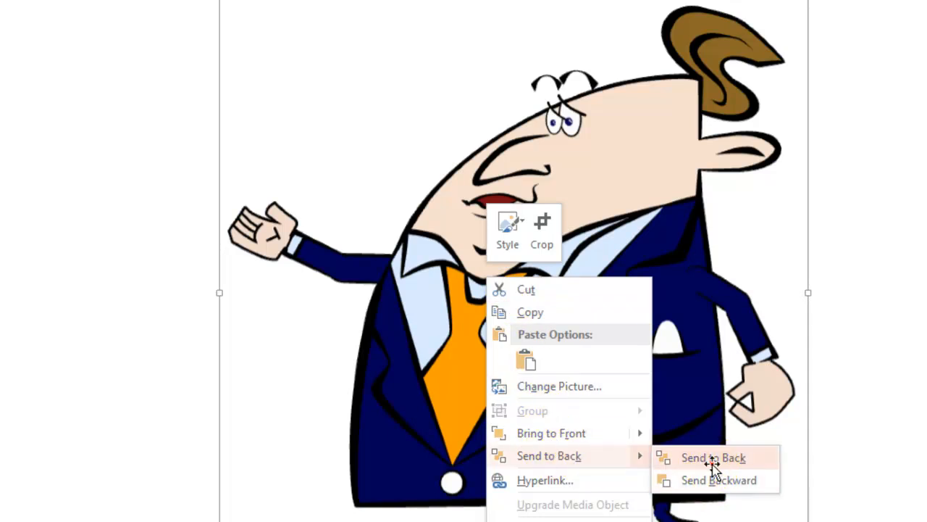
pyautogui.click(712, 458)
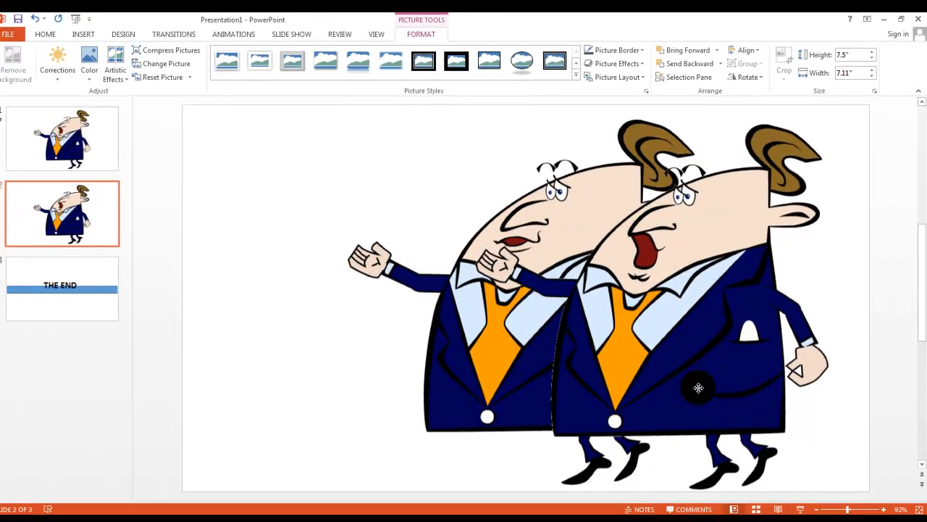
pyautogui.click(690, 373)
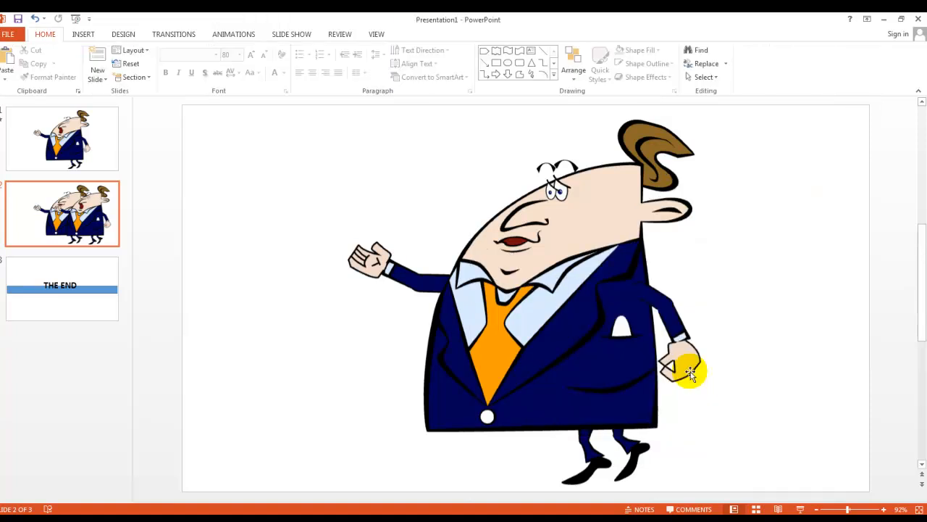
pyautogui.click(681, 370)
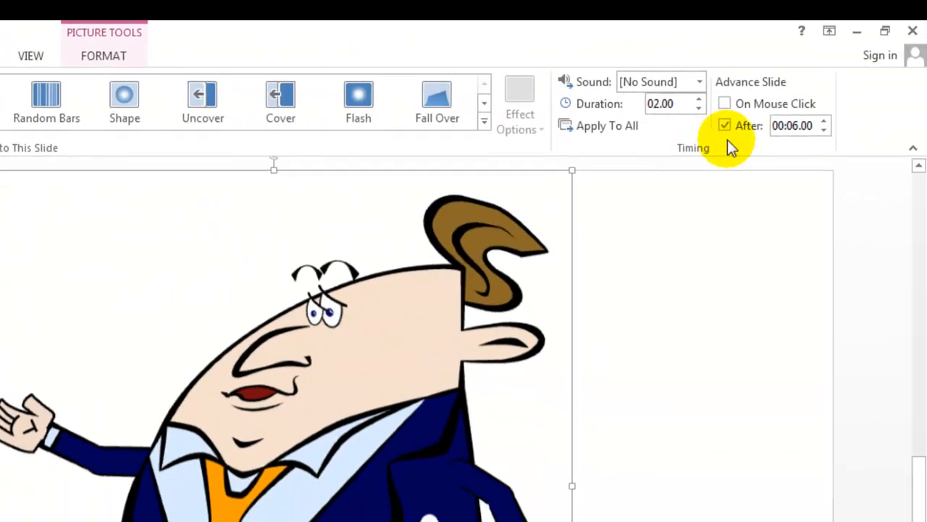
# Lower slide 2's automatic advance from 00:06.00 to 00:05.00, then check the sound clip on slide 1
pyautogui.click(826, 131)
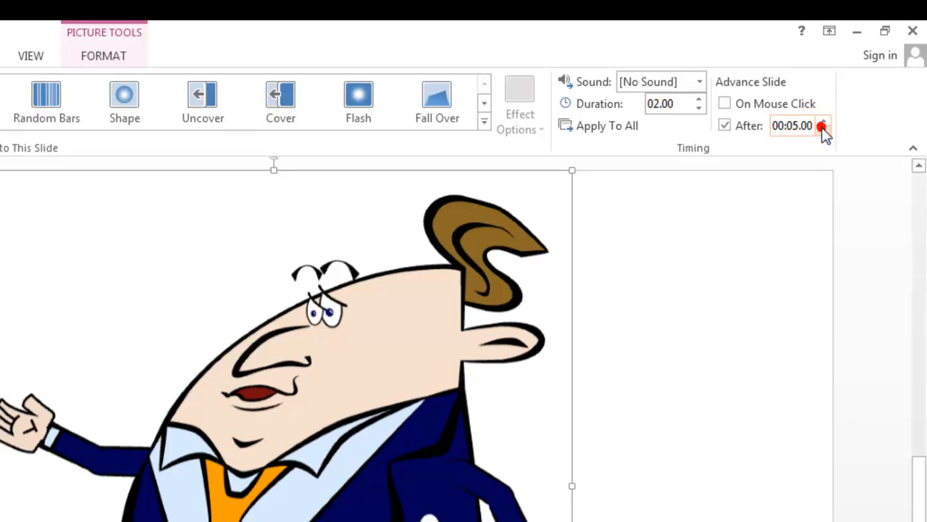
pyautogui.click(823, 129)
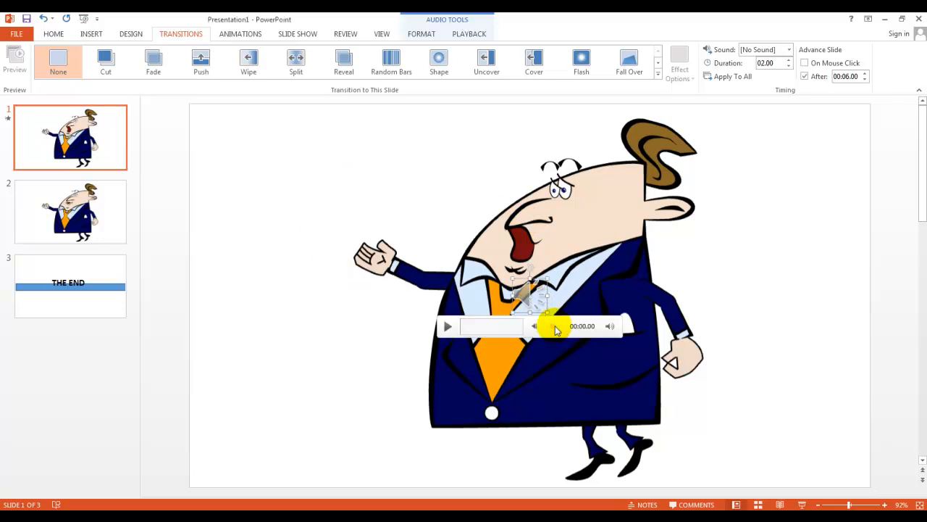
pyautogui.moveTo(557, 331)
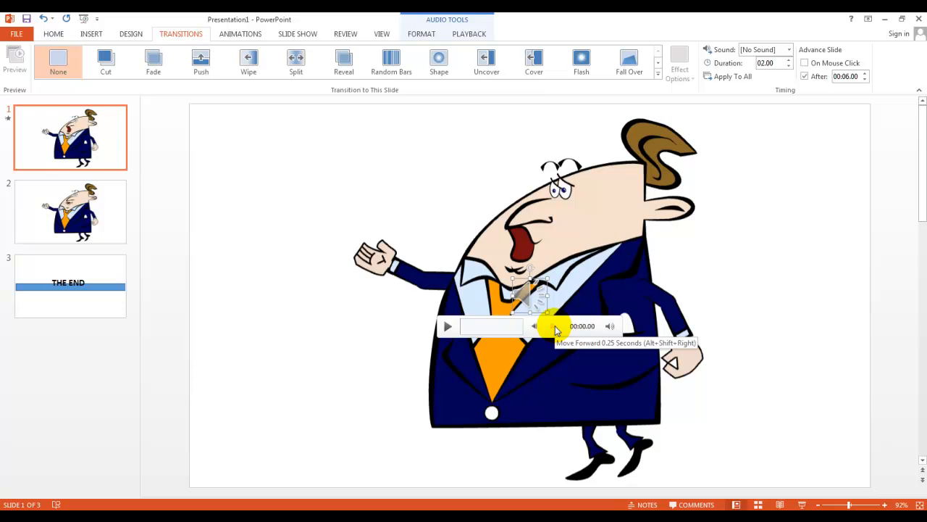
pyautogui.moveTo(717, 291)
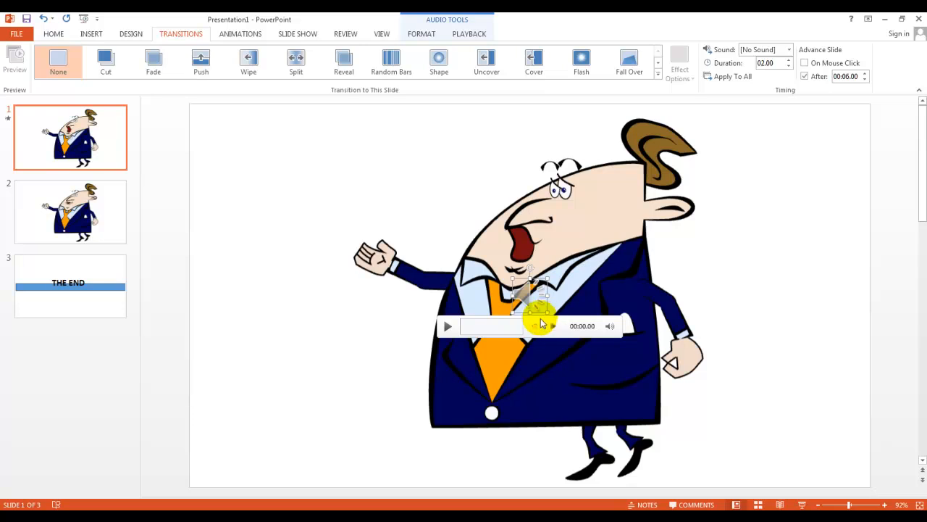
pyautogui.click(69, 212)
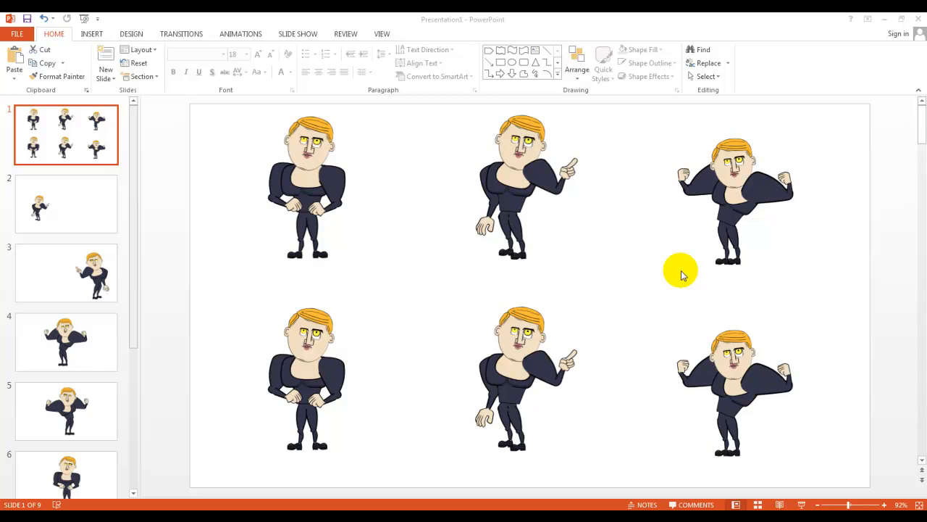
pyautogui.moveTo(514, 364)
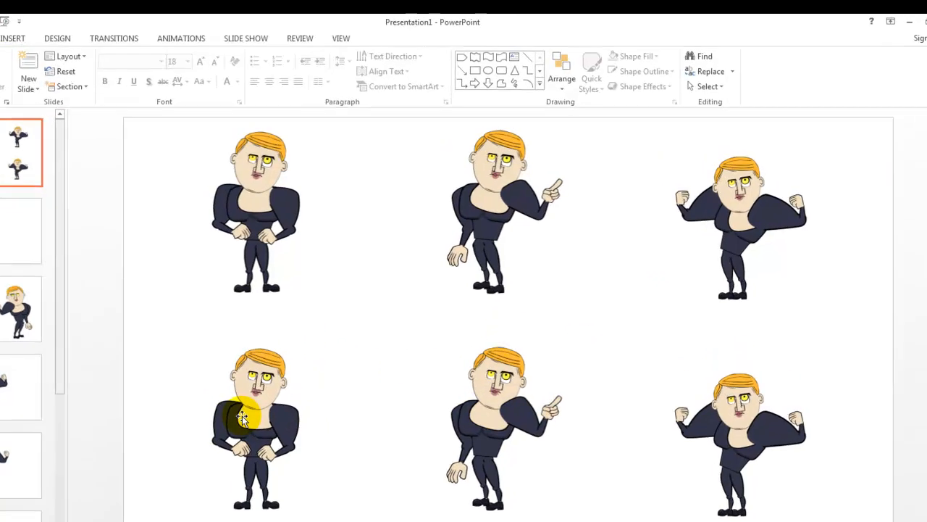
# Flip the bottom-right flexing character on slide 1 horizontally to mirror the one above
pyautogui.click(244, 417)
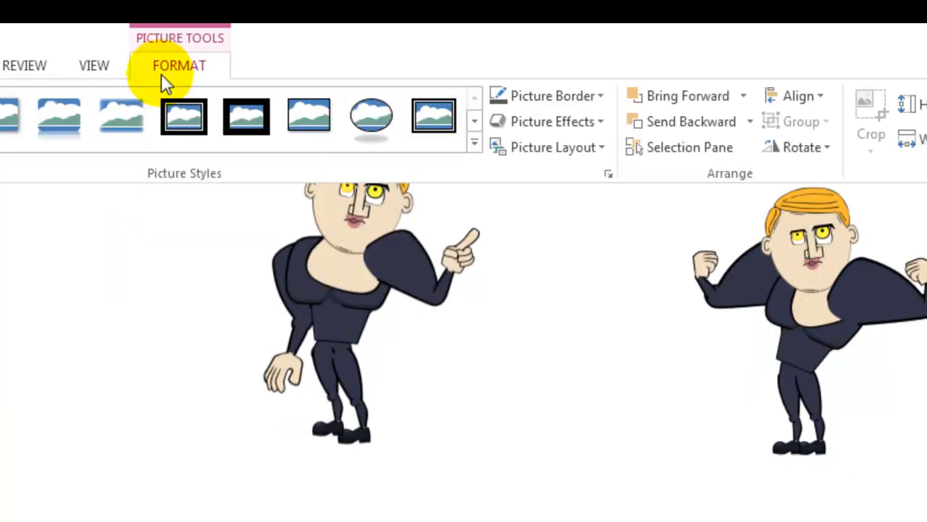
pyautogui.moveTo(833, 148)
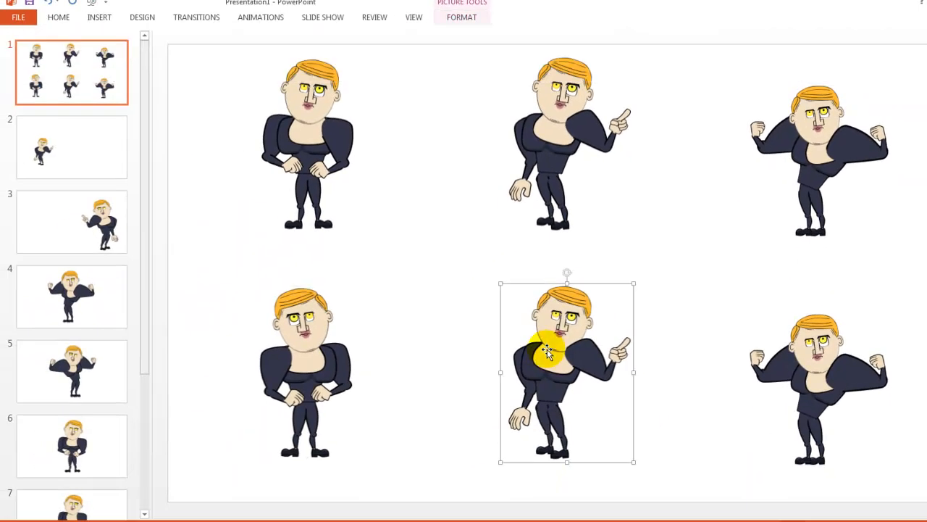
pyautogui.click(461, 18)
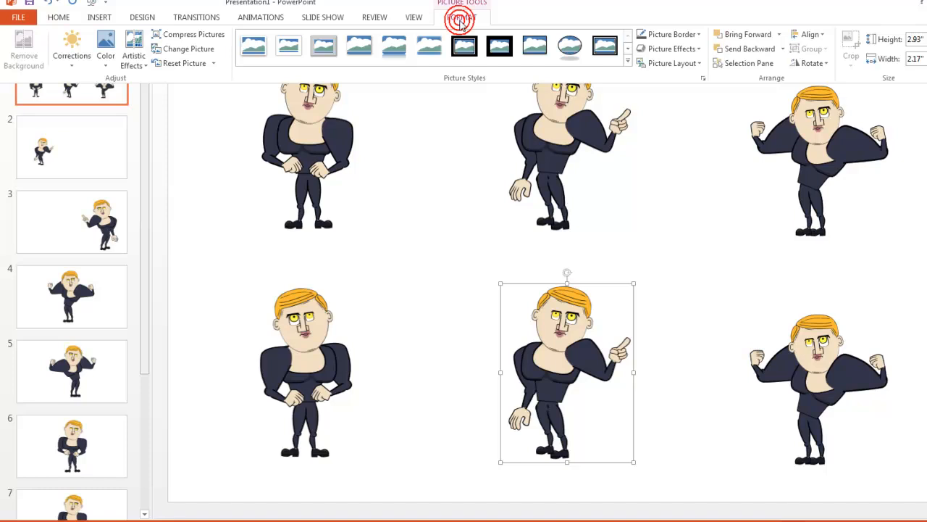
pyautogui.click(813, 63)
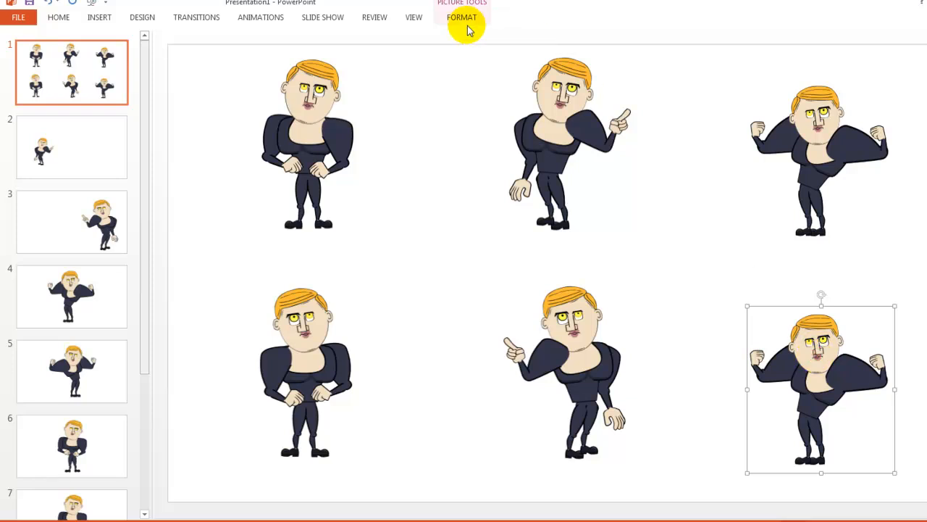
pyautogui.click(809, 64)
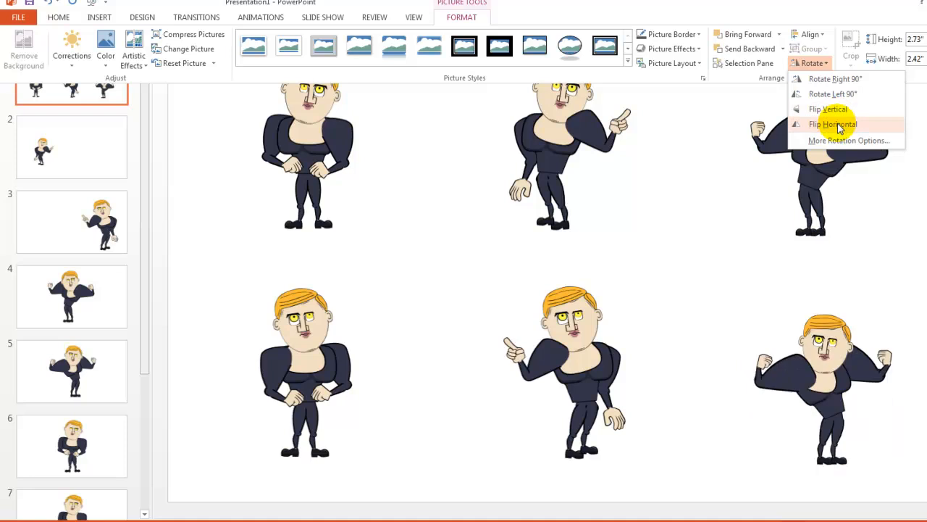
pyautogui.click(834, 125)
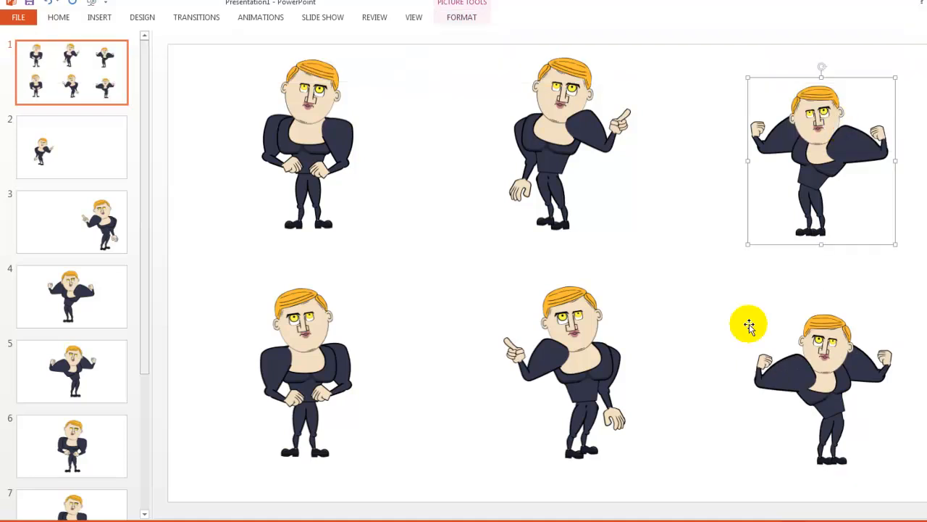
pyautogui.moveTo(551, 267)
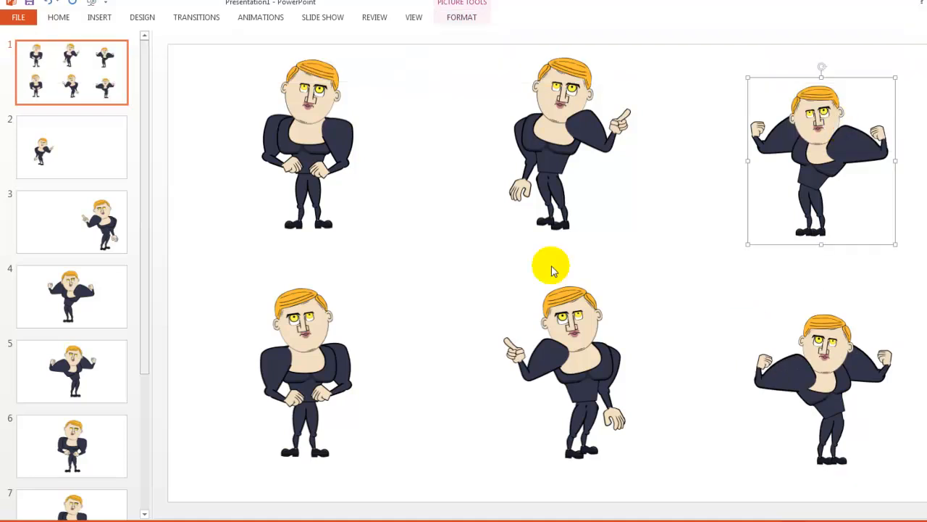
pyautogui.click(71, 147)
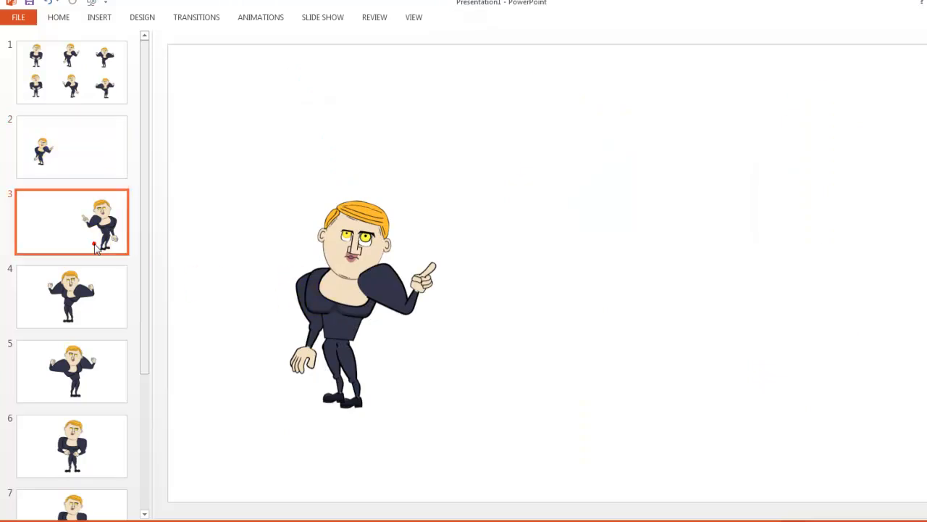
# Review slides 2 through 6 in turn, ending on the hands-on-hips character of slide 6
pyautogui.click(72, 148)
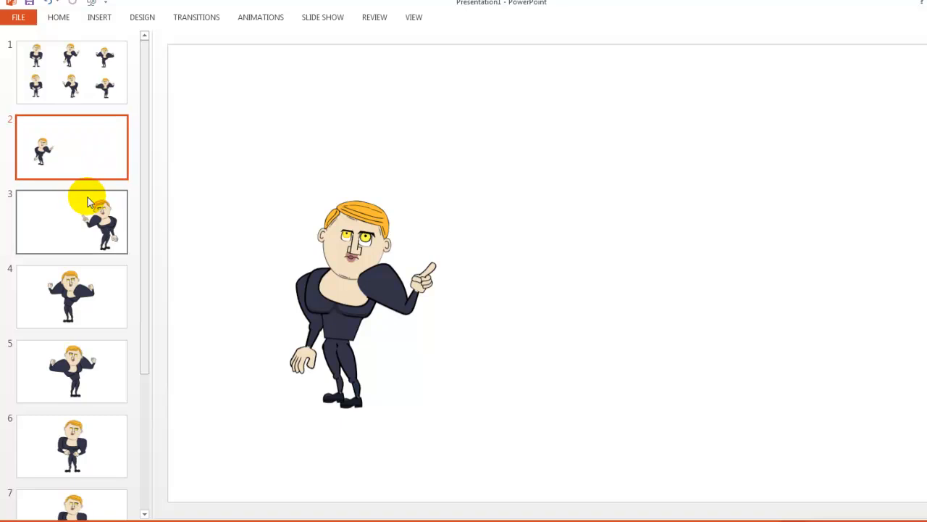
pyautogui.click(73, 221)
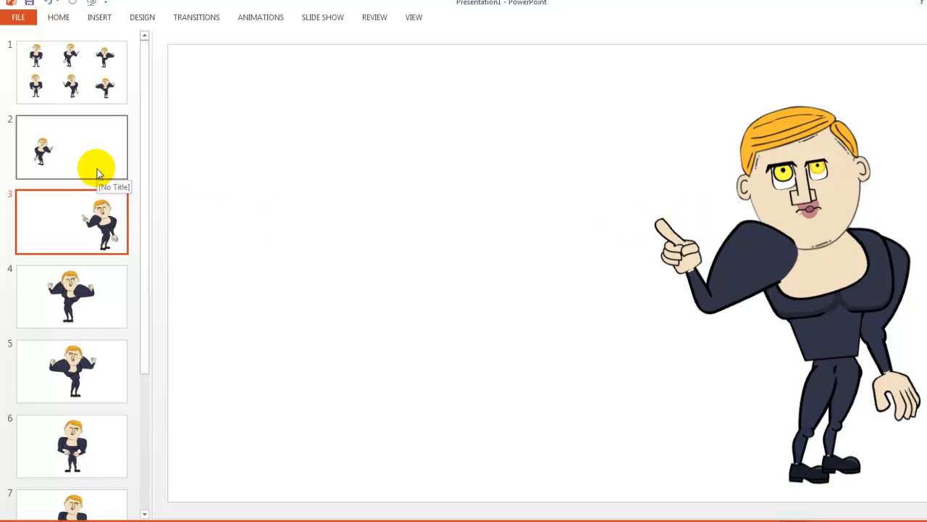
pyautogui.click(72, 295)
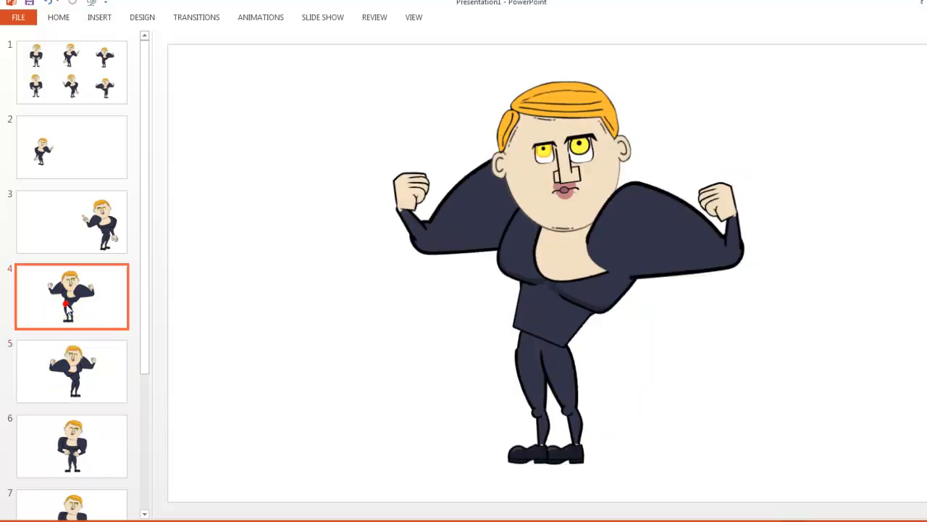
pyautogui.click(73, 371)
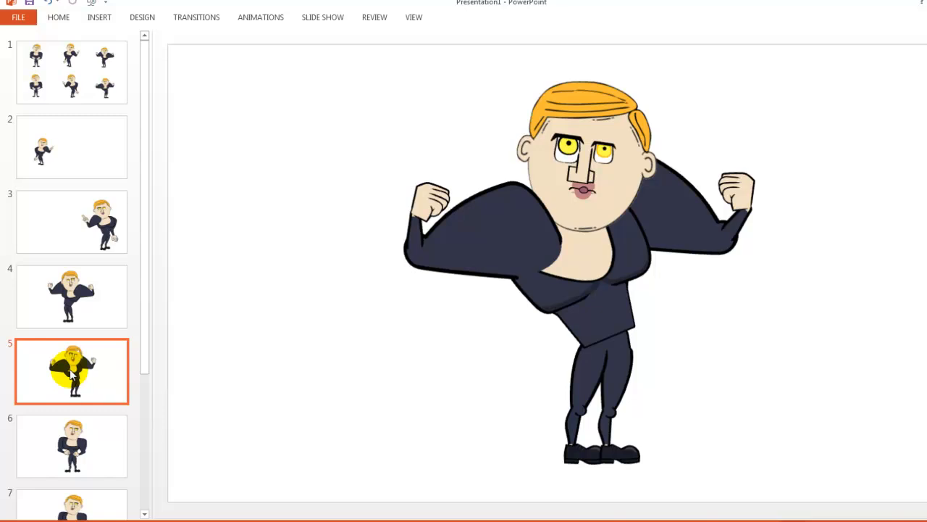
pyautogui.click(71, 296)
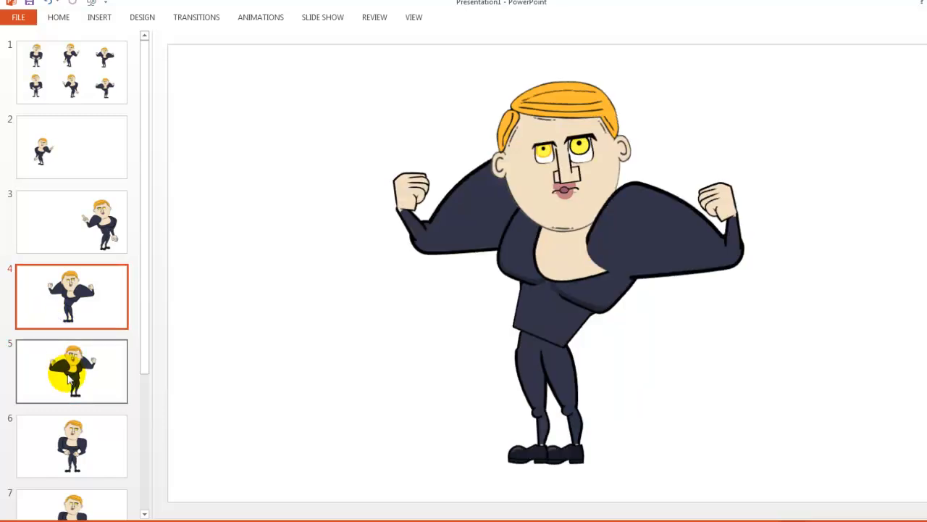
pyautogui.click(72, 446)
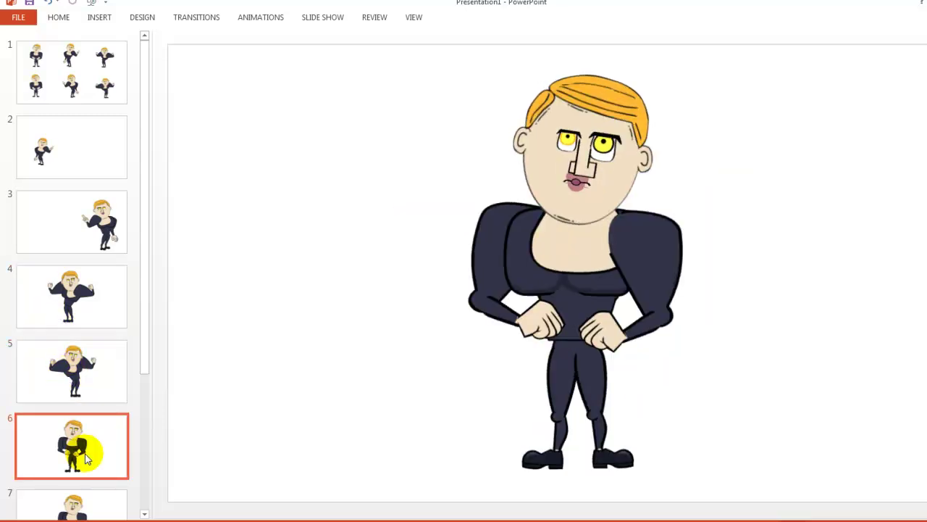
pyautogui.click(73, 372)
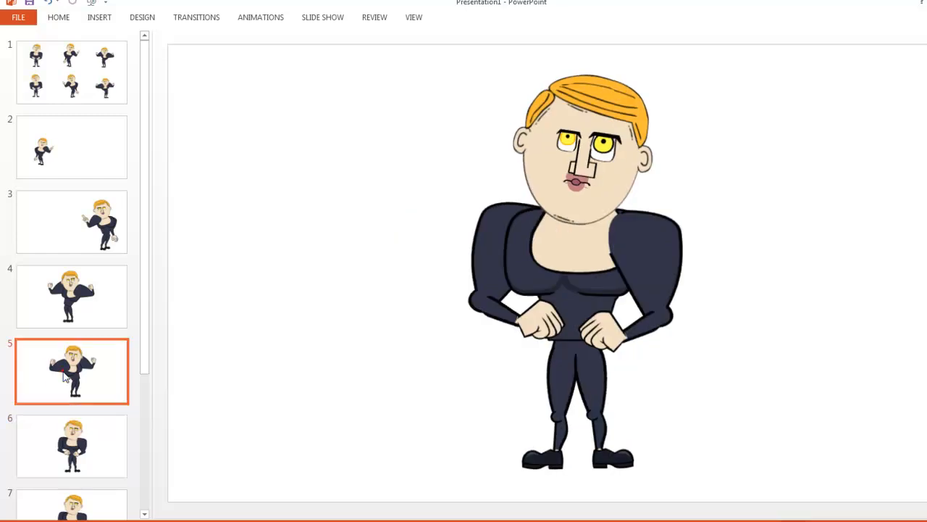
pyautogui.click(71, 446)
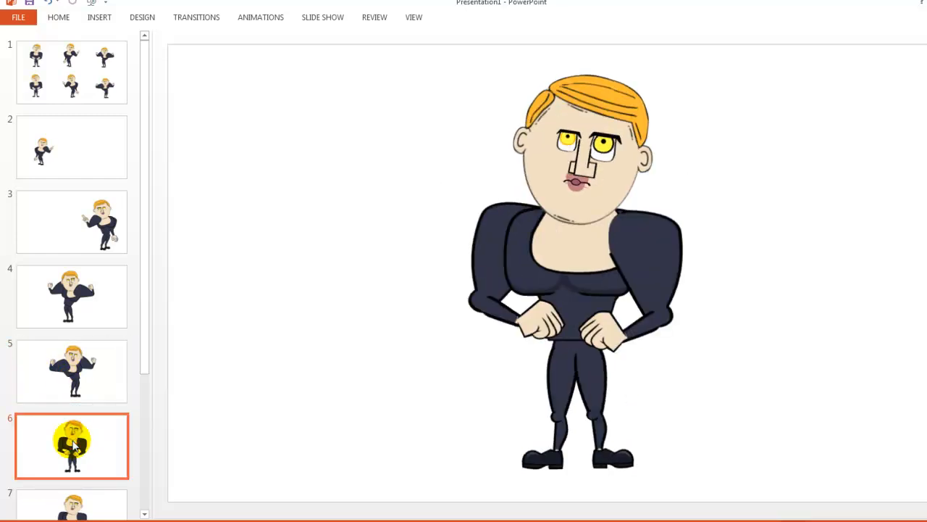
pyautogui.click(73, 371)
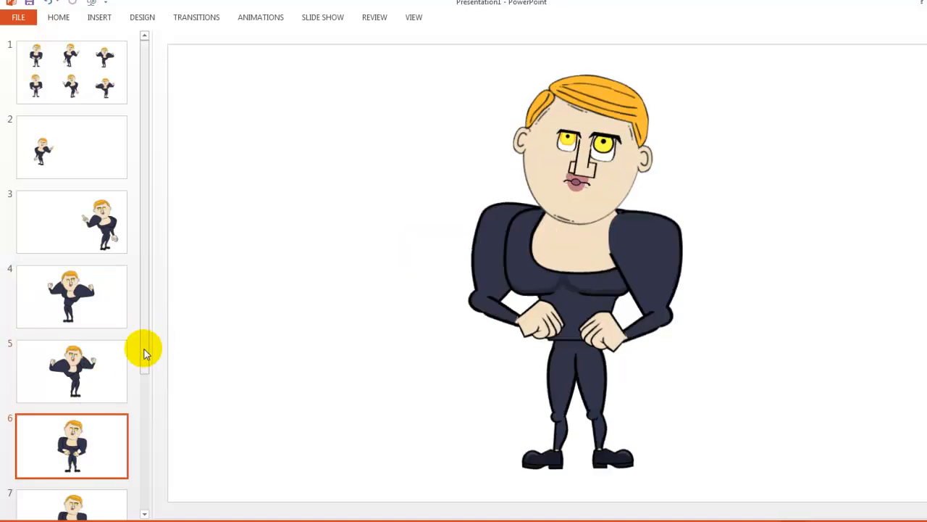
pyautogui.scroll(-3)
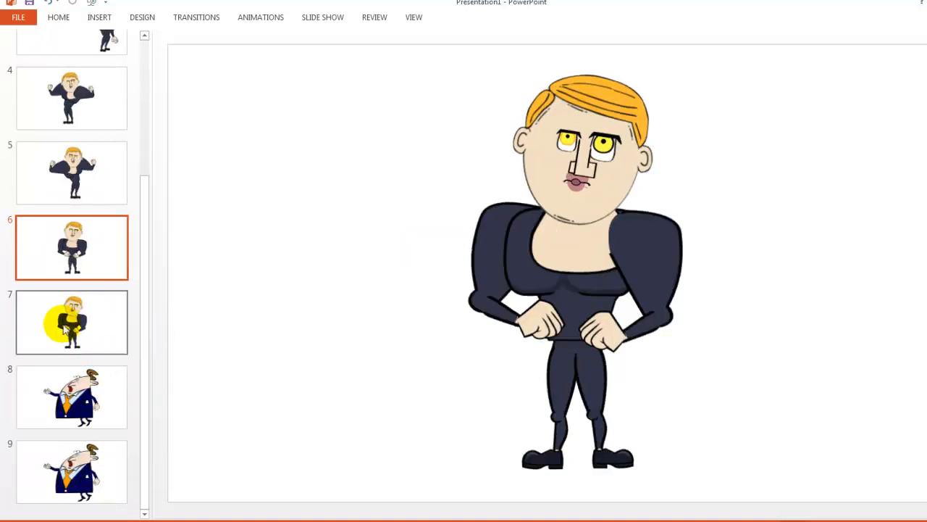
# Enlarge slide 7's blond character into a face close-up at the lower left, then move to slide 8
pyautogui.click(71, 323)
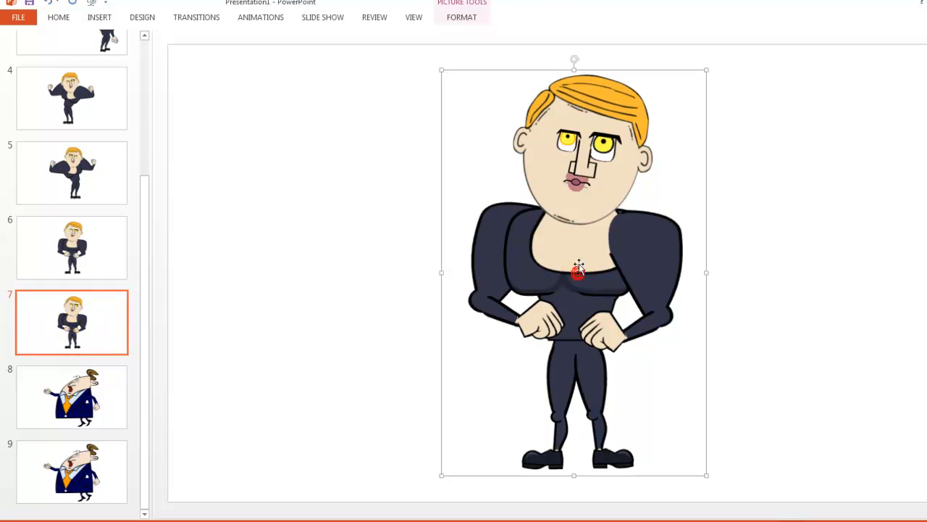
pyautogui.moveTo(704, 71)
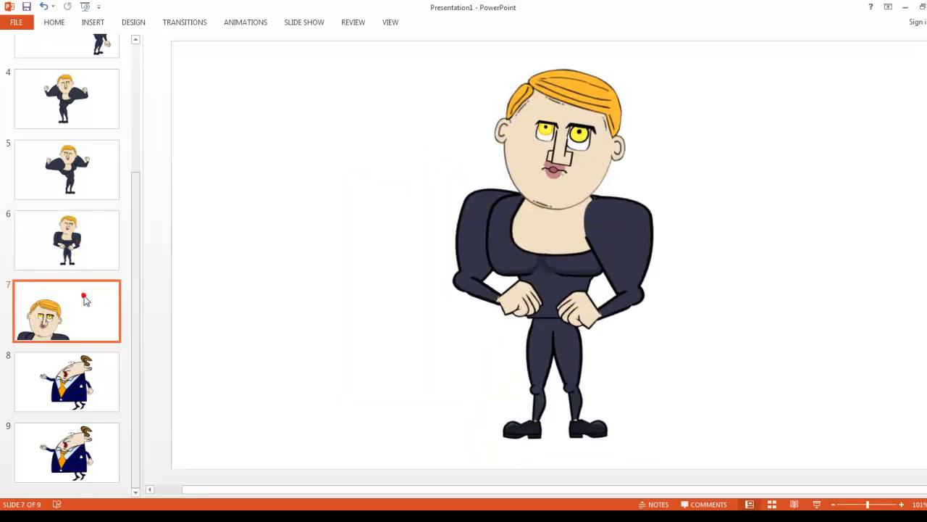
pyautogui.click(67, 382)
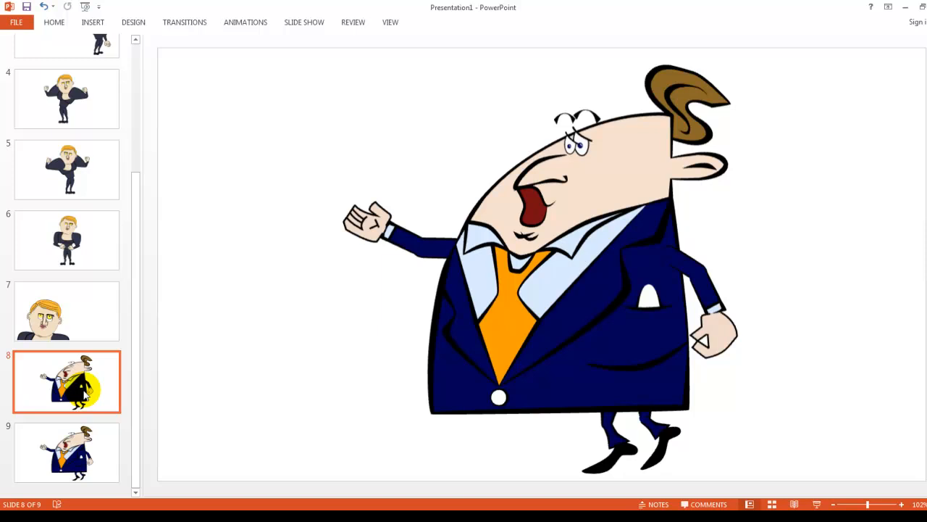
# Flip slide 8's businessman horizontally and enlarge him into a head close-up running off the left and bottom edges
pyautogui.click(522, 287)
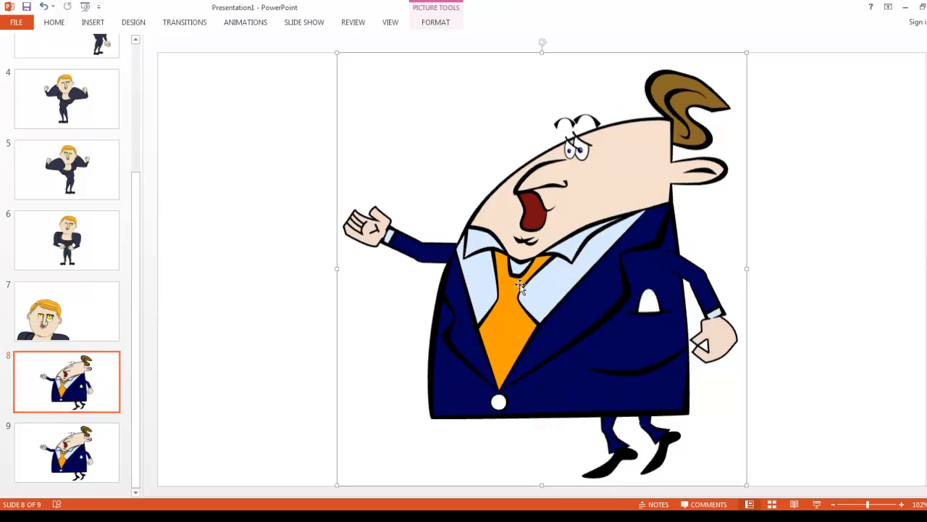
pyautogui.click(436, 22)
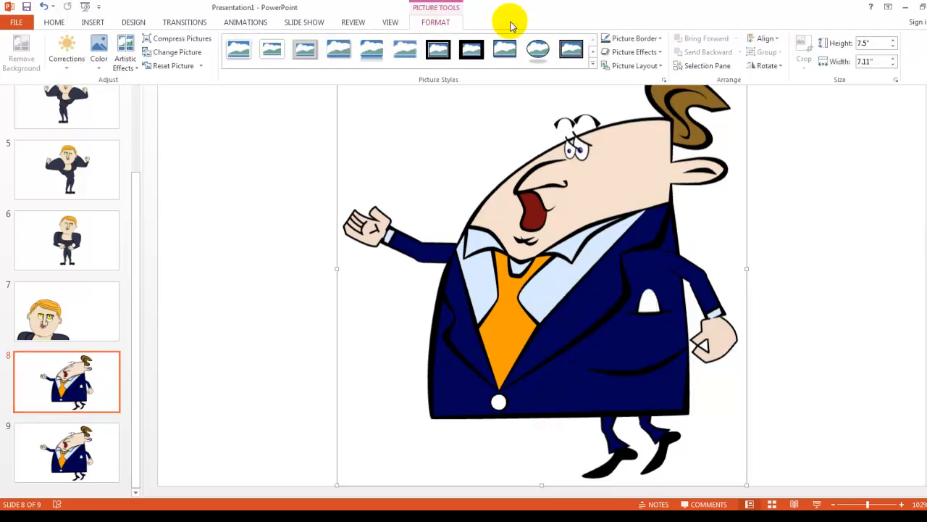
pyautogui.click(768, 67)
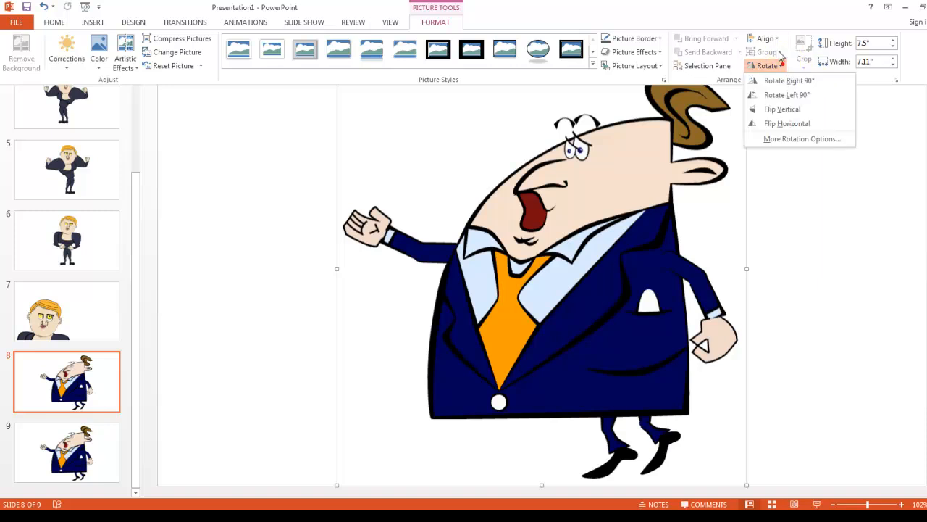
pyautogui.click(787, 124)
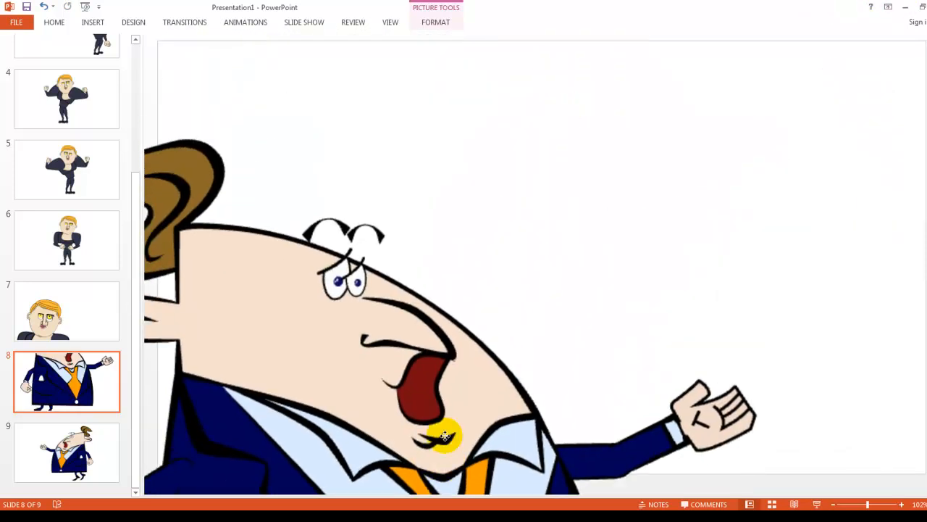
pyautogui.click(67, 452)
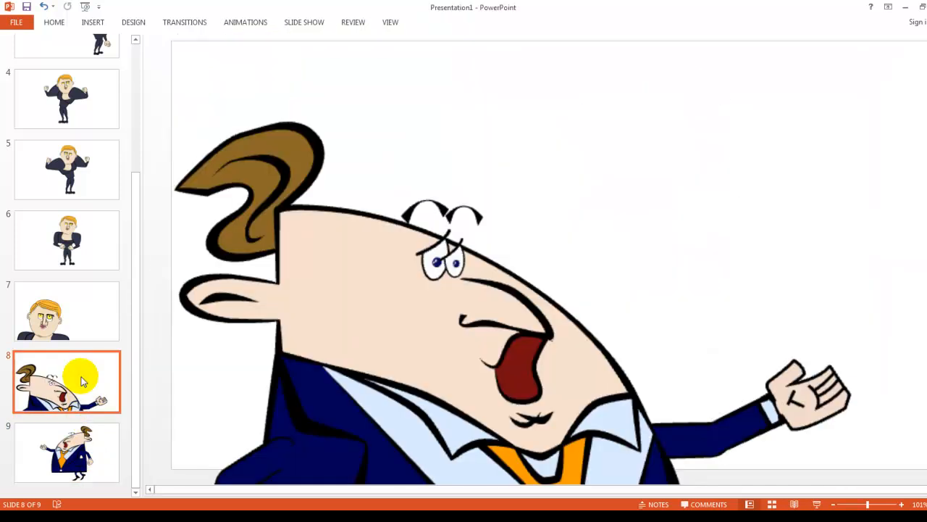
pyautogui.moveTo(583, 194)
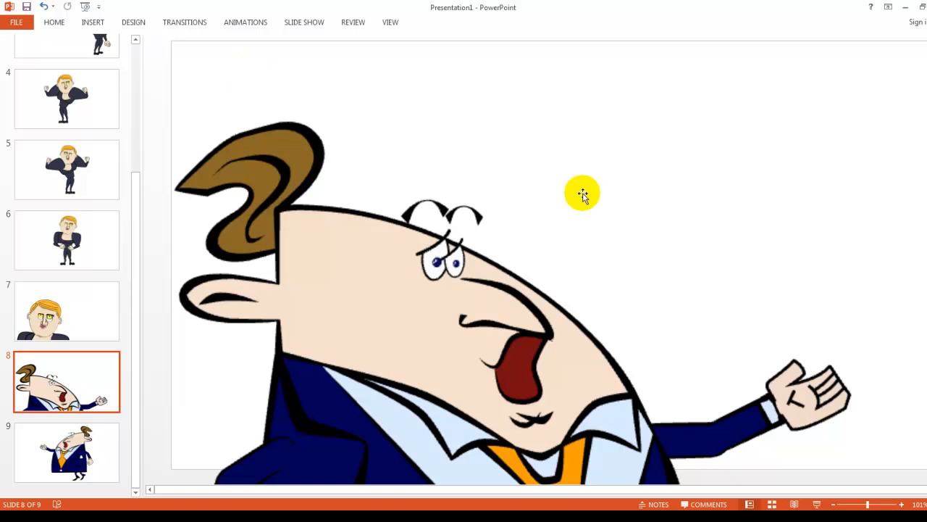
pyautogui.moveTo(809, 181)
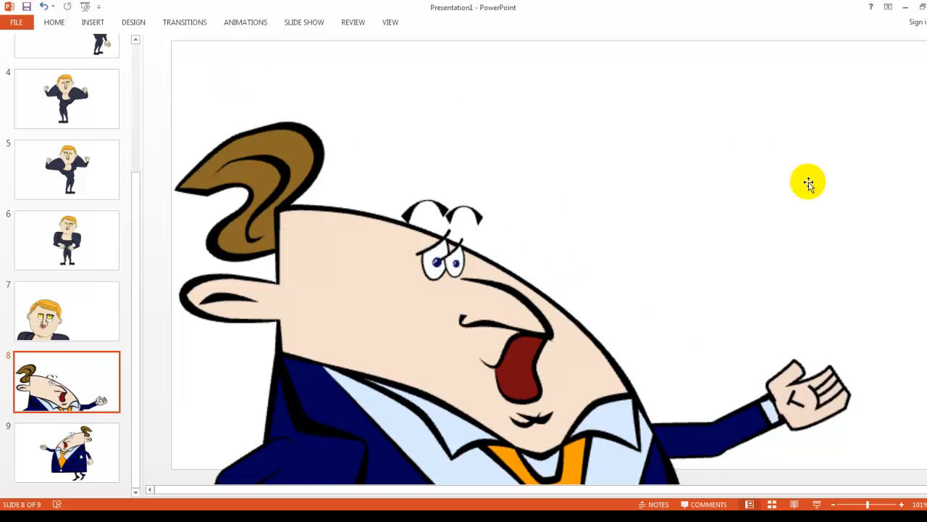
pyautogui.moveTo(710, 203)
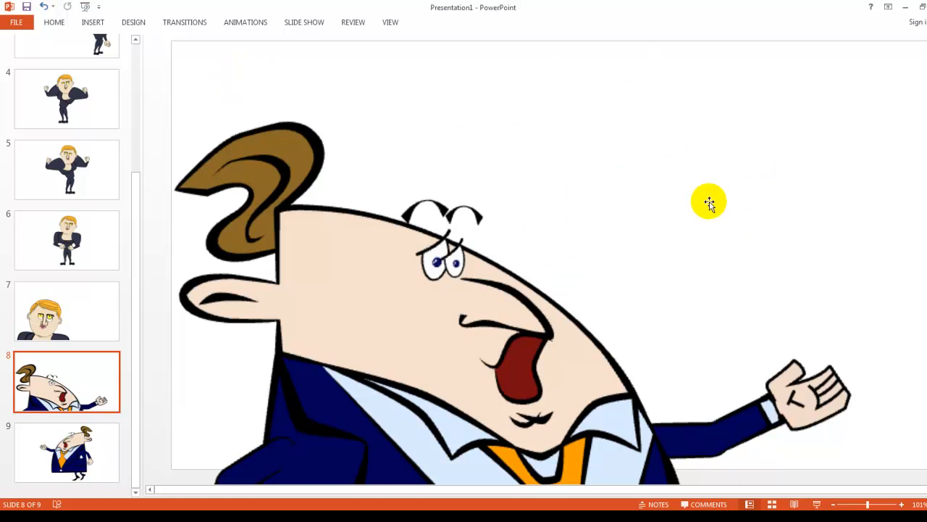
pyautogui.moveTo(790, 139)
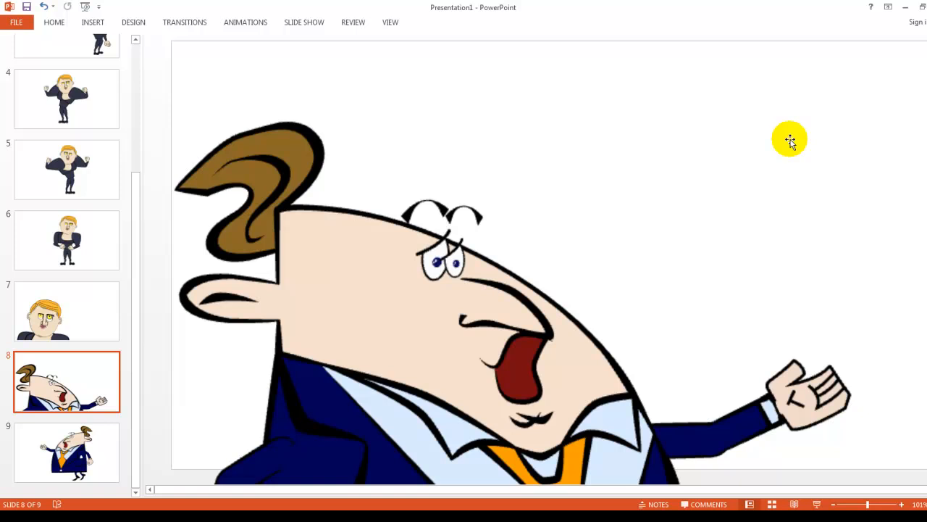
pyautogui.moveTo(113, 441)
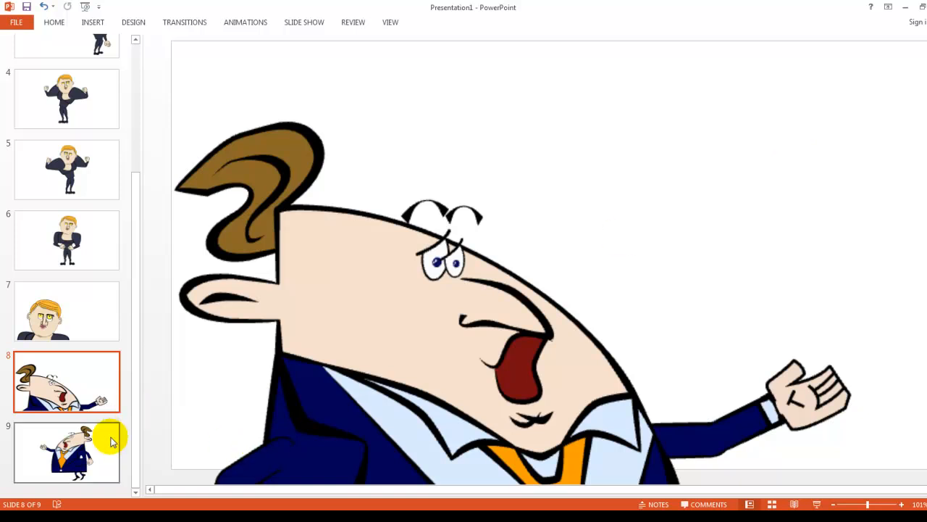